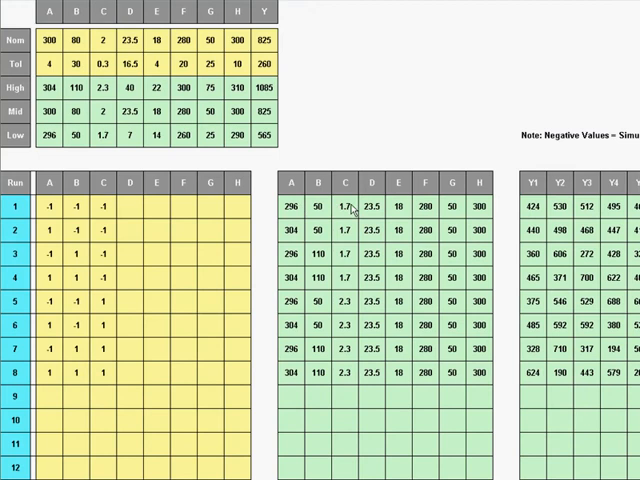
mouse_move(351, 208)
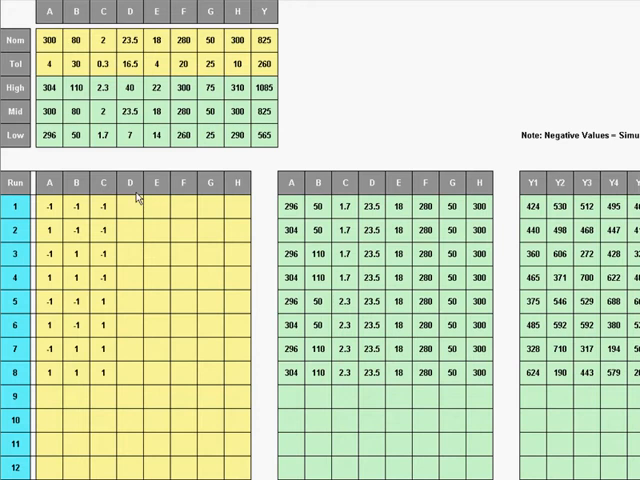
mouse_move(238, 202)
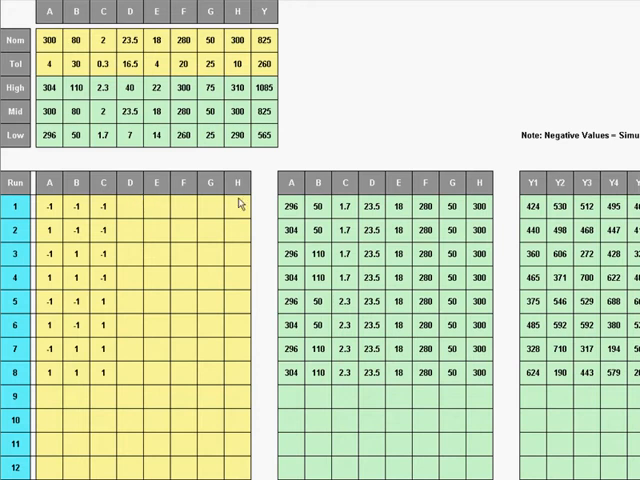
mouse_move(293, 197)
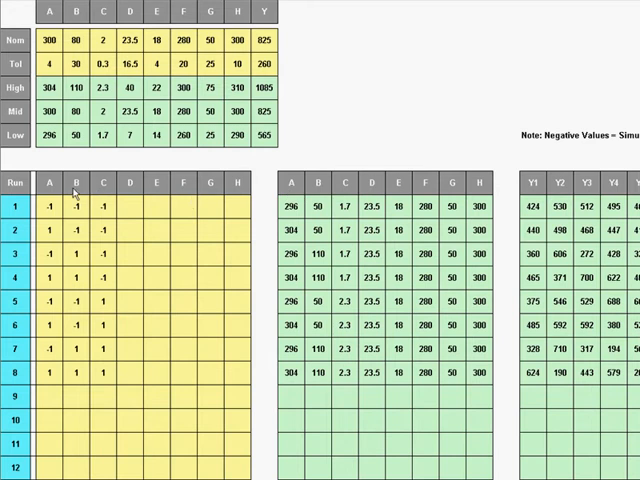
mouse_move(370, 192)
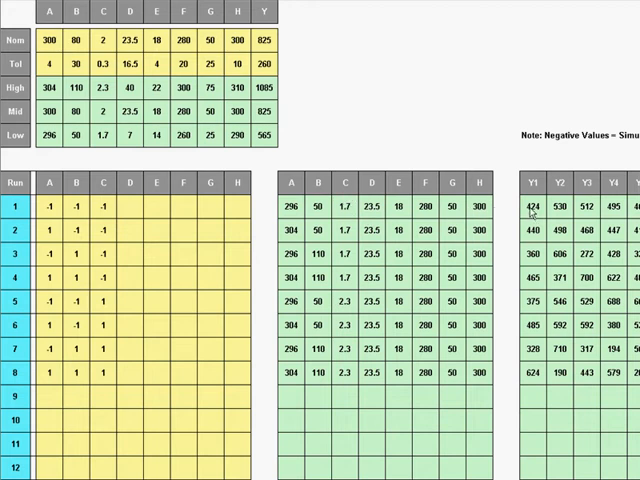
mouse_move(610, 210)
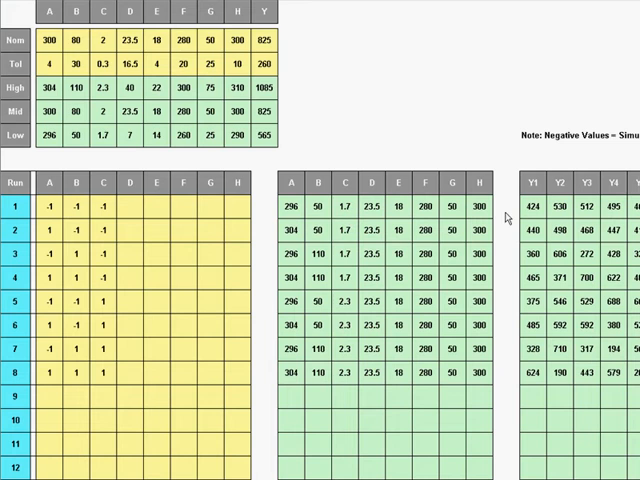
mouse_move(545, 215)
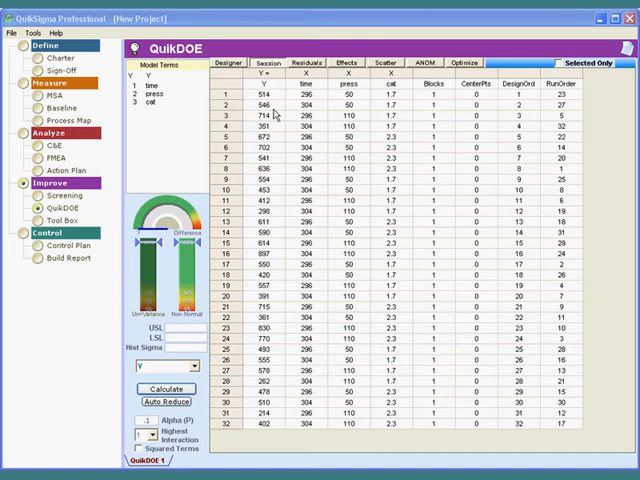
mouse_move(277, 114)
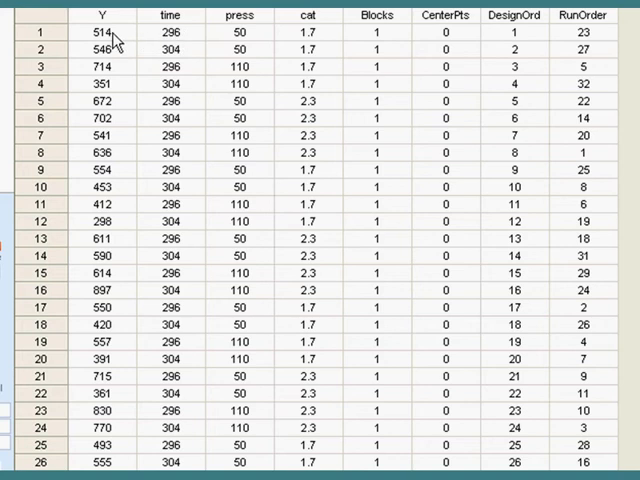
mouse_move(120, 178)
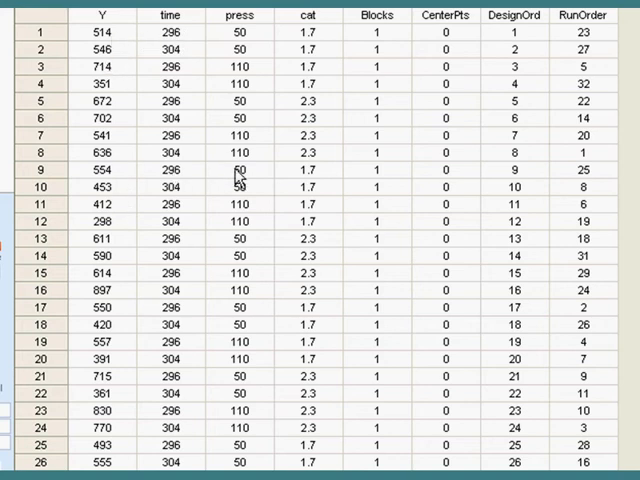
mouse_move(92, 183)
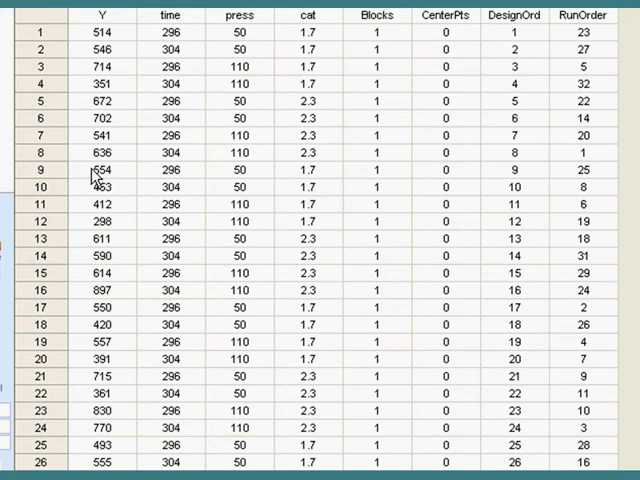
mouse_move(110, 321)
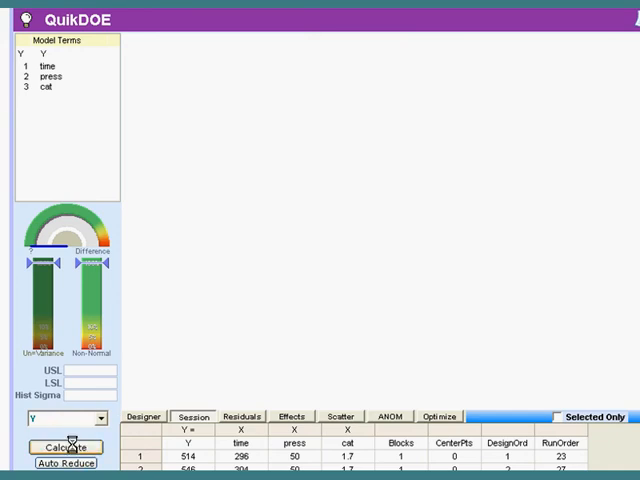
Calculate the main-effects ANOVA for time, press and cat and review its table
click(64, 447)
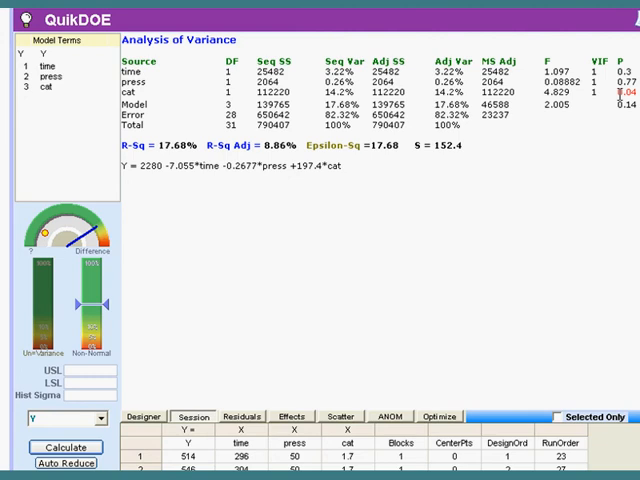
mouse_move(494, 222)
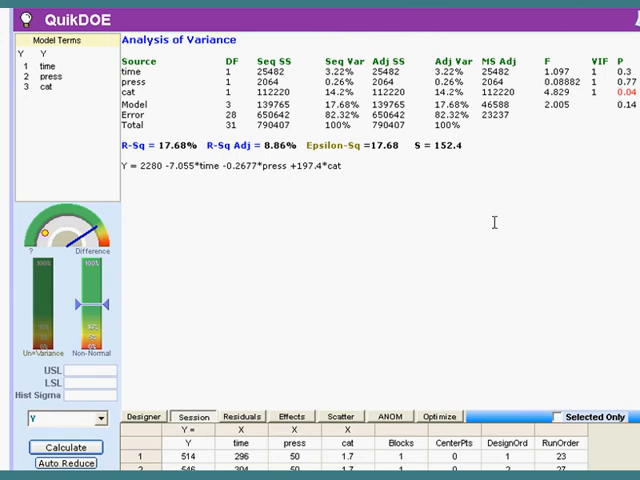
scroll(down, 3)
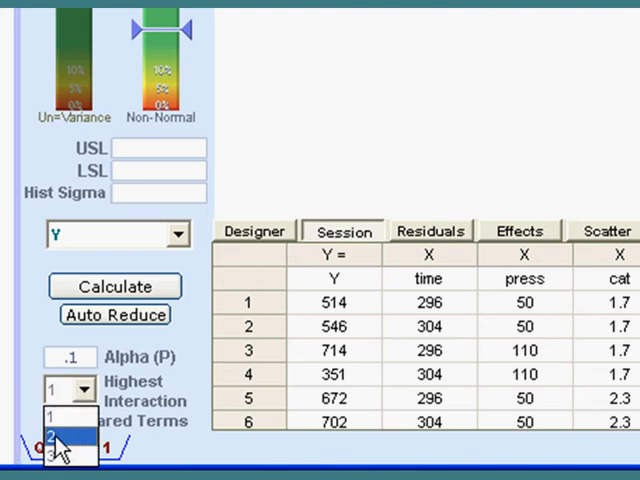
Set Highest Interaction to 2, recalculate the ANOVA, and run Auto Reduce
click(53, 437)
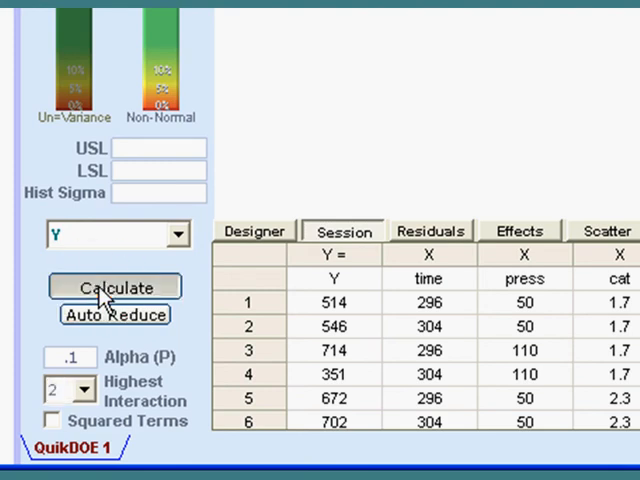
click(114, 287)
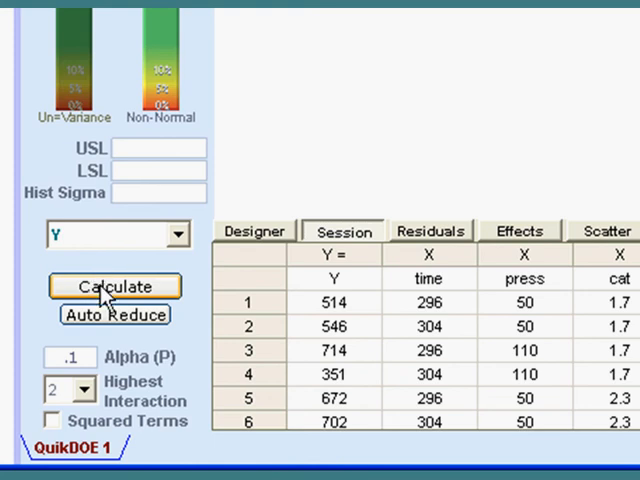
click(114, 287)
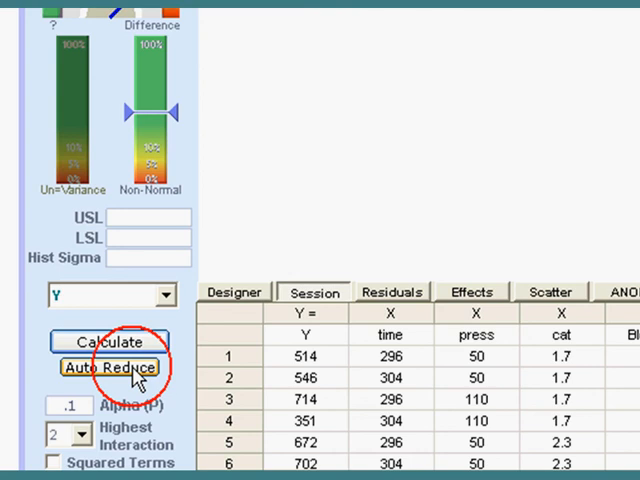
click(110, 367)
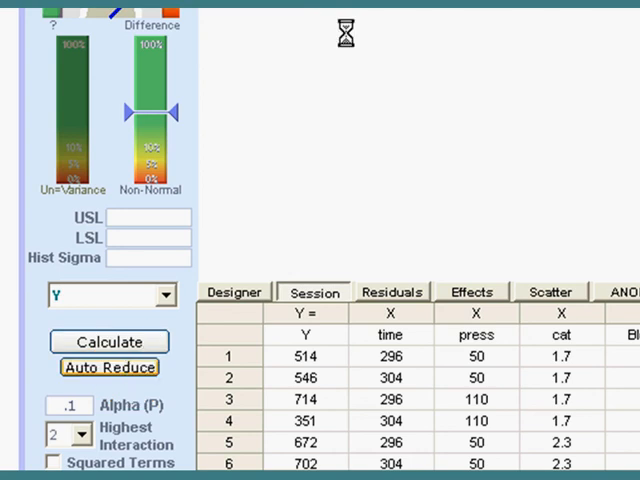